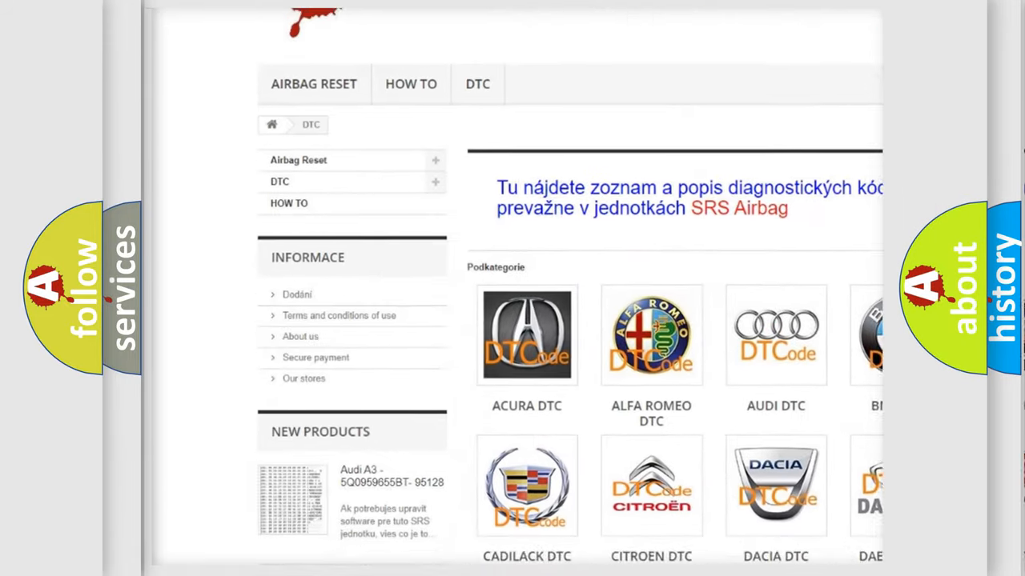
Step: Scroll down the DTC catalogue page to reveal the manufacturer logos list
scroll("down", 3)
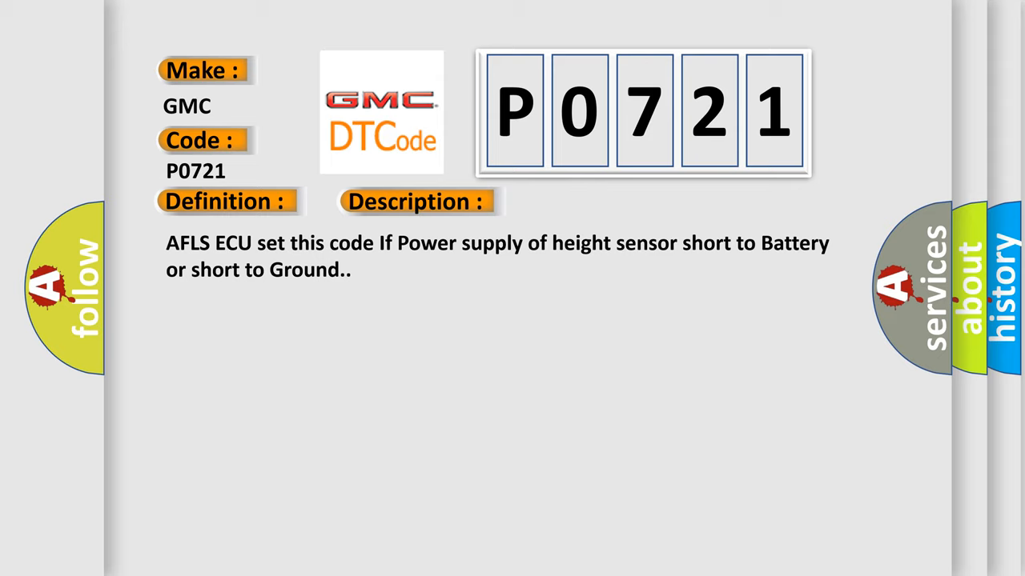
Step: Advance from the P0721 Description slide to the Cause slide
left_click(589, 201)
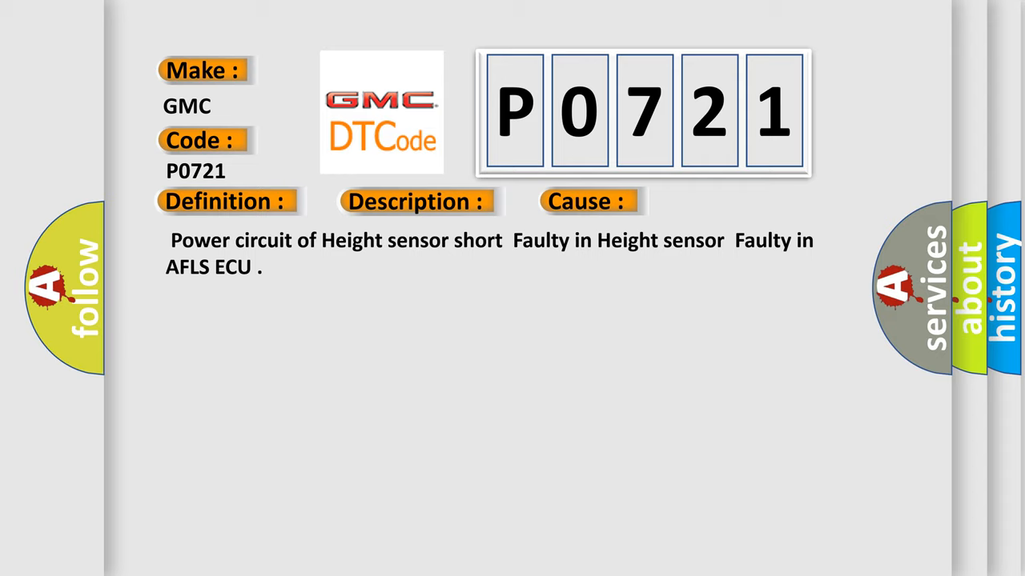